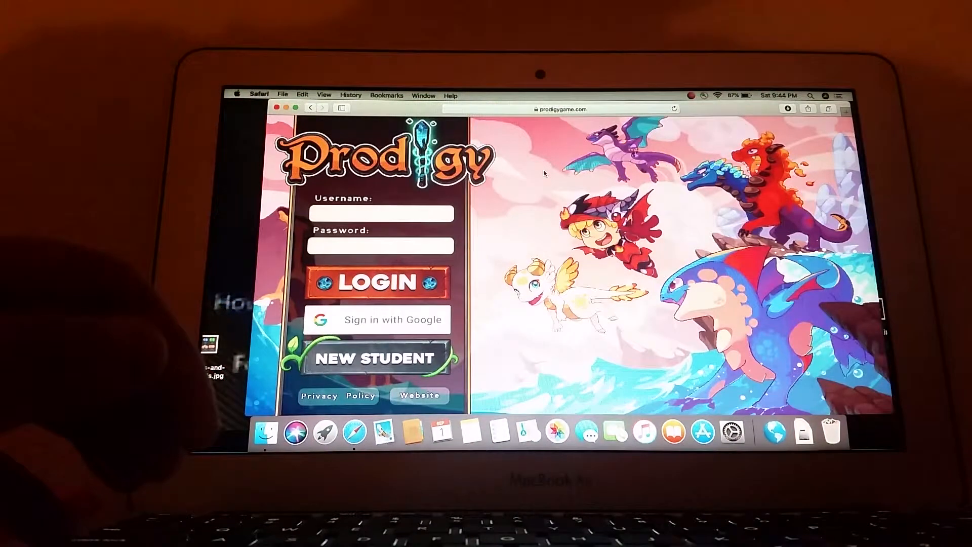
Attempt login and dismiss the 'Incorrect Username Or Password' notice.
left_click(376, 282)
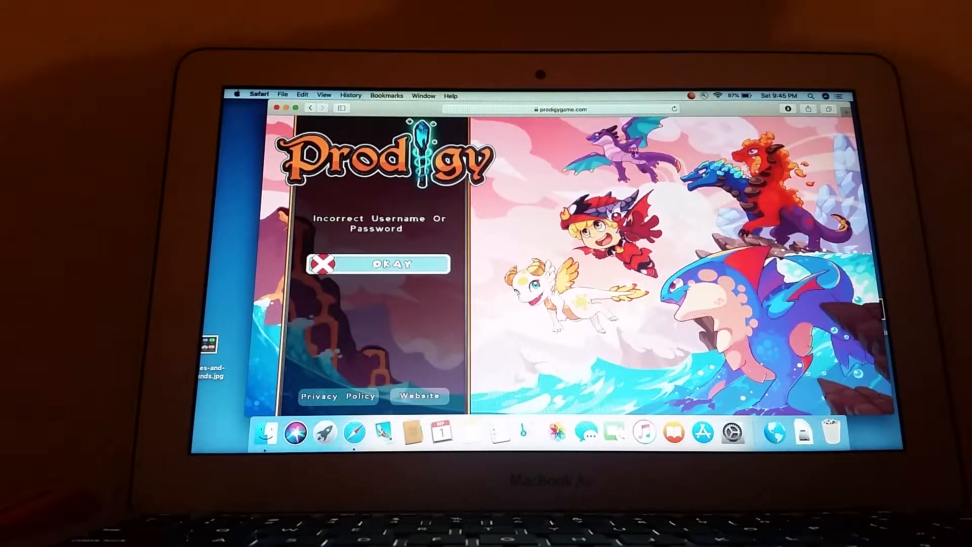
left_click(379, 263)
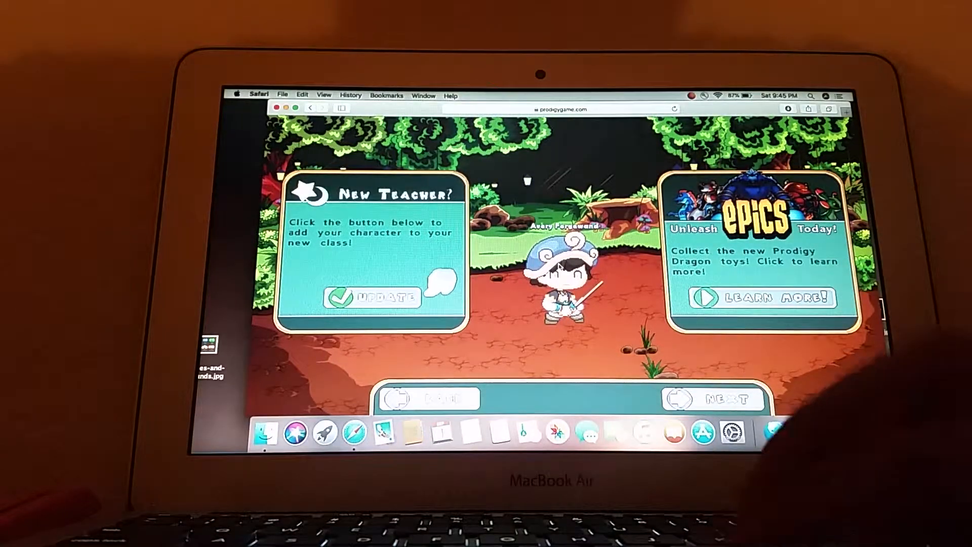
Skip the teacher and Epics notices, answer Home, and close the Wizard Watch feed.
left_click(713, 398)
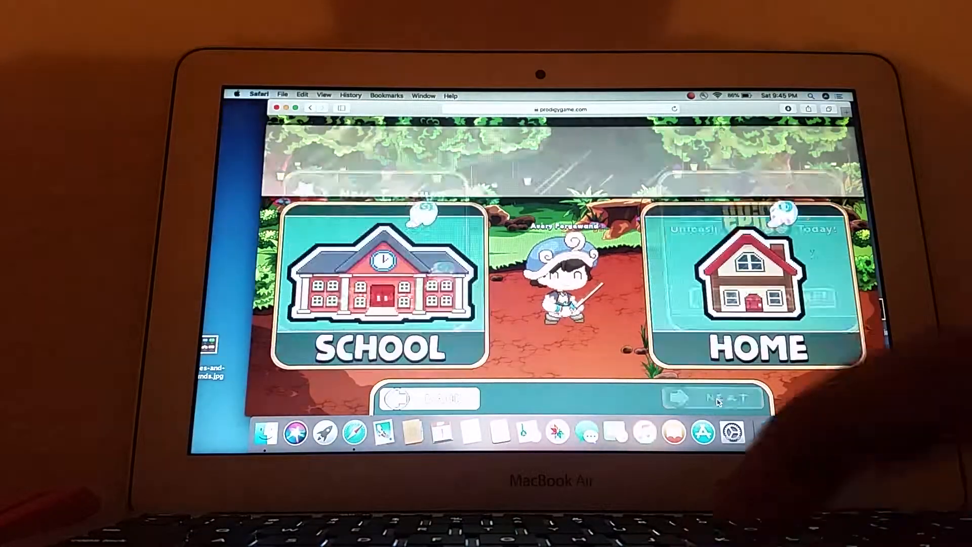
left_click(717, 398)
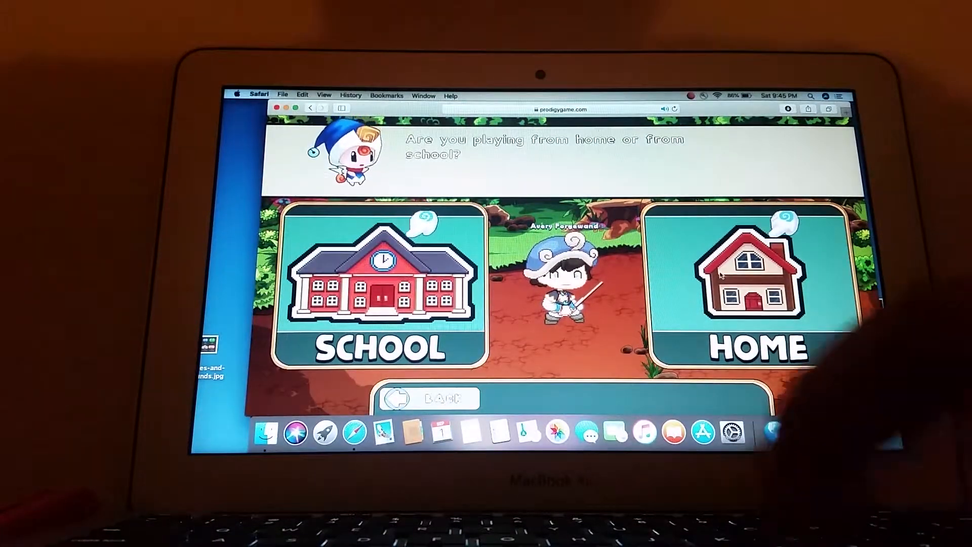
left_click(753, 279)
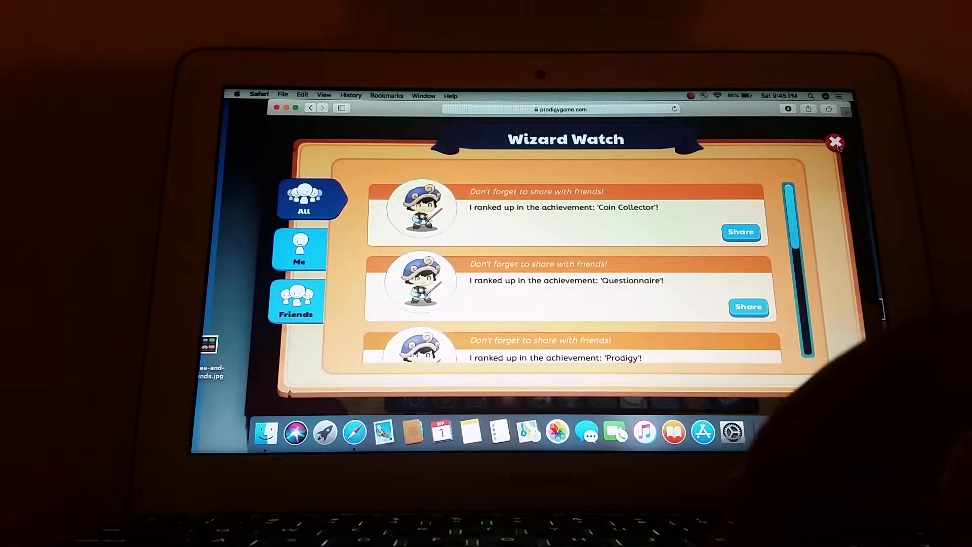
left_click(835, 141)
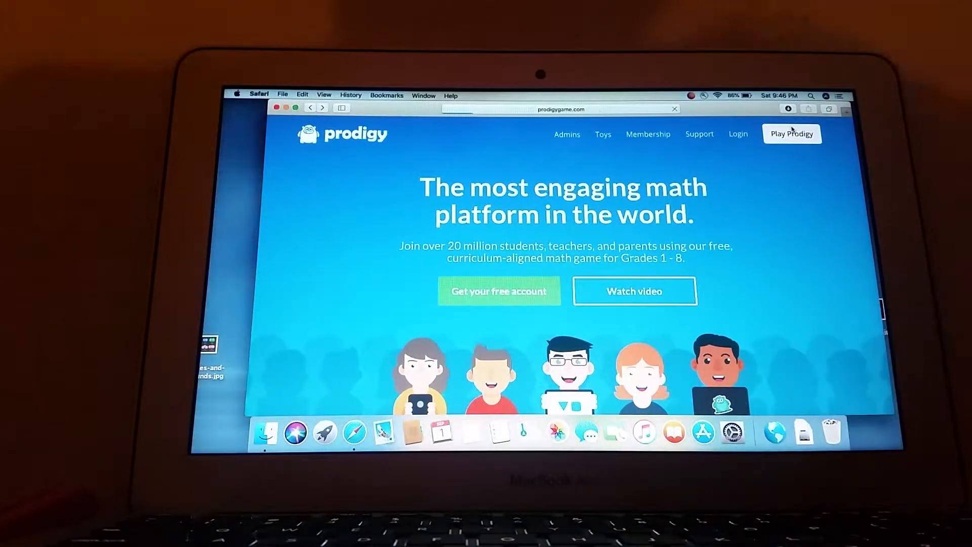
Log in again from the Play Prodigy game page.
left_click(792, 133)
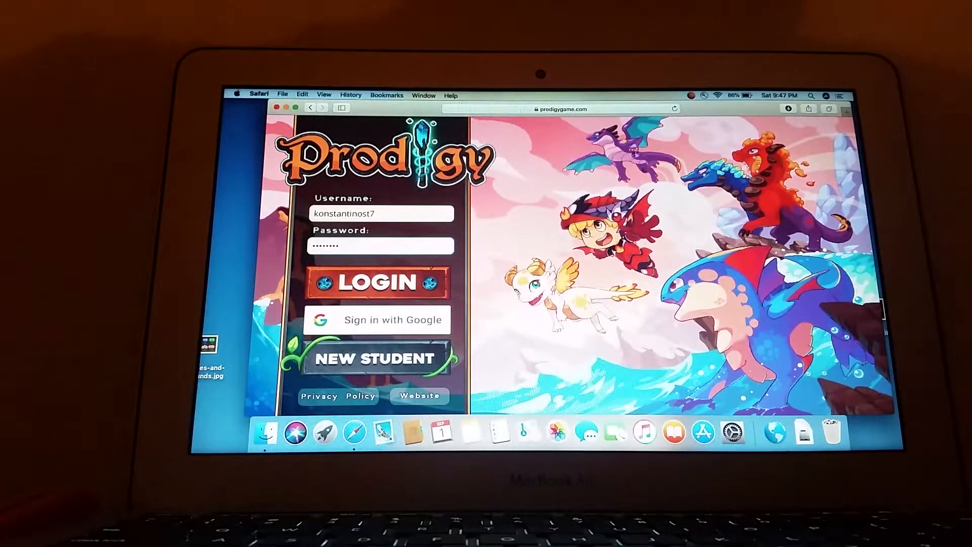
left_click(376, 282)
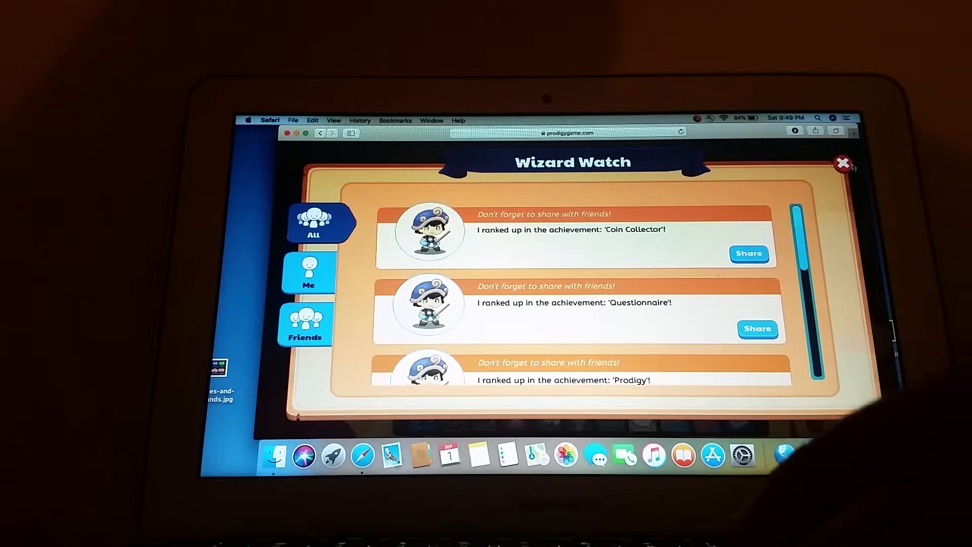
Close the Wizard Watch achievements feed.
left_click(844, 162)
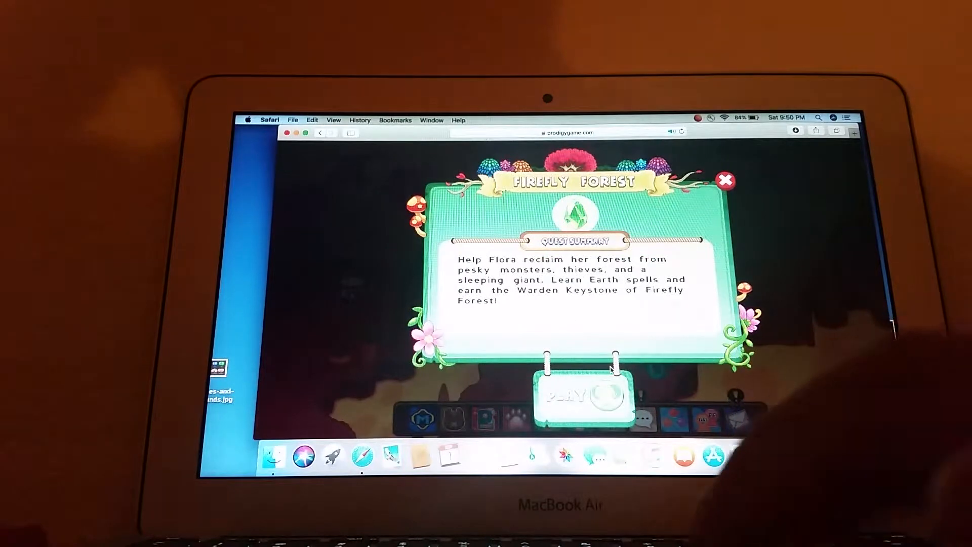
Start Firefly Forest, dismiss the cloud mount offer, and agree to rescue Flora's friend.
left_click(726, 180)
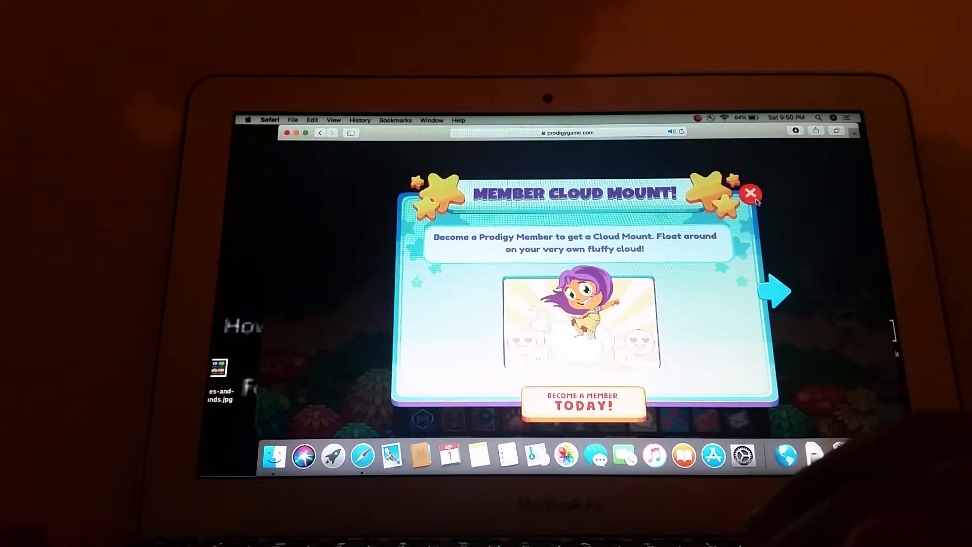
left_click(751, 193)
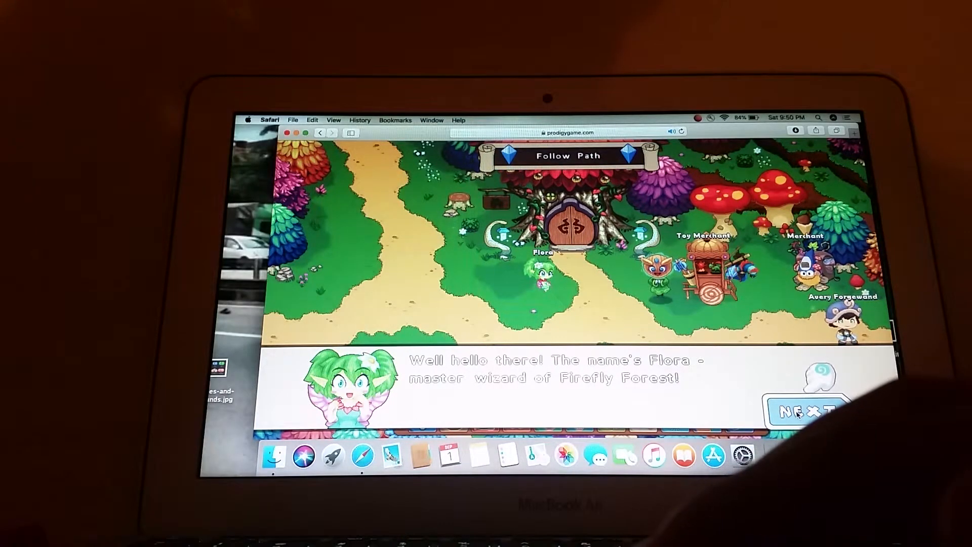
left_click(806, 413)
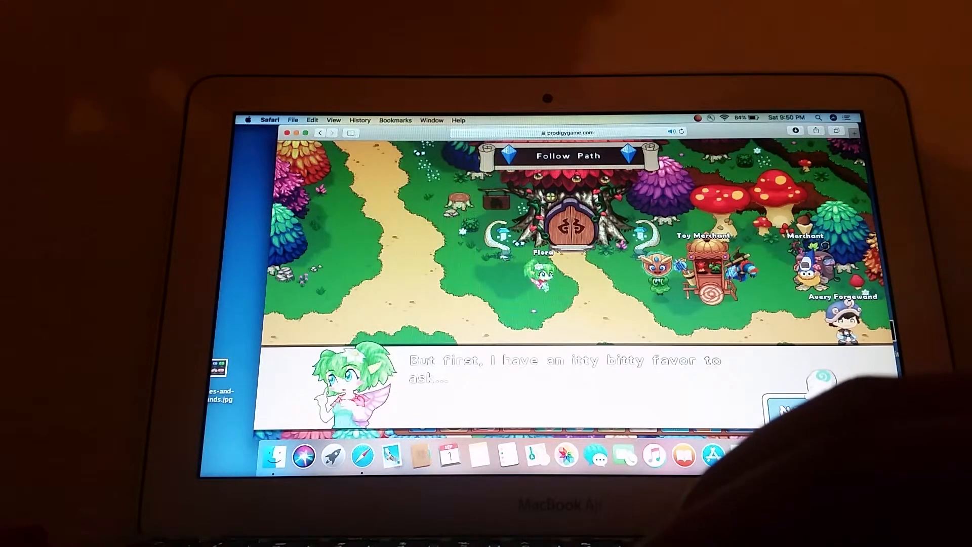
left_click(797, 411)
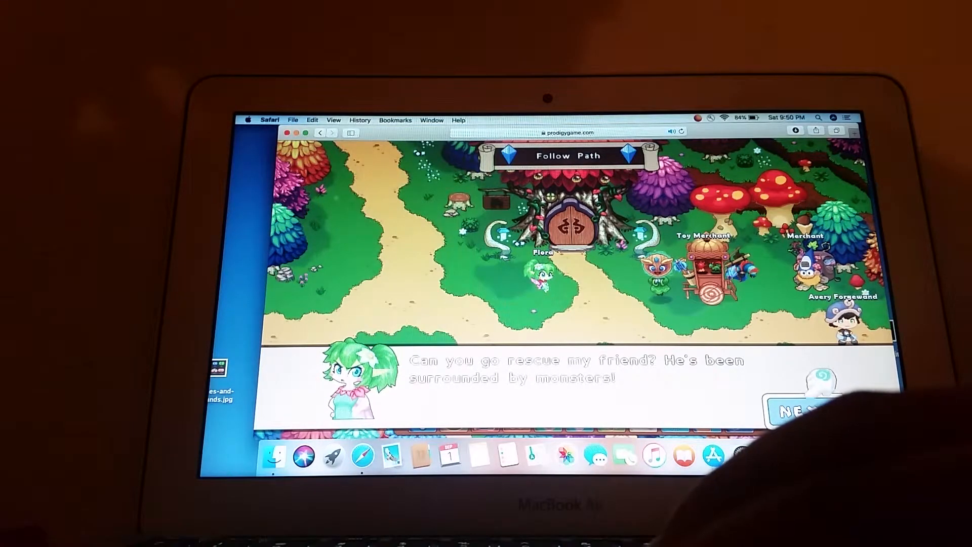
left_click(793, 412)
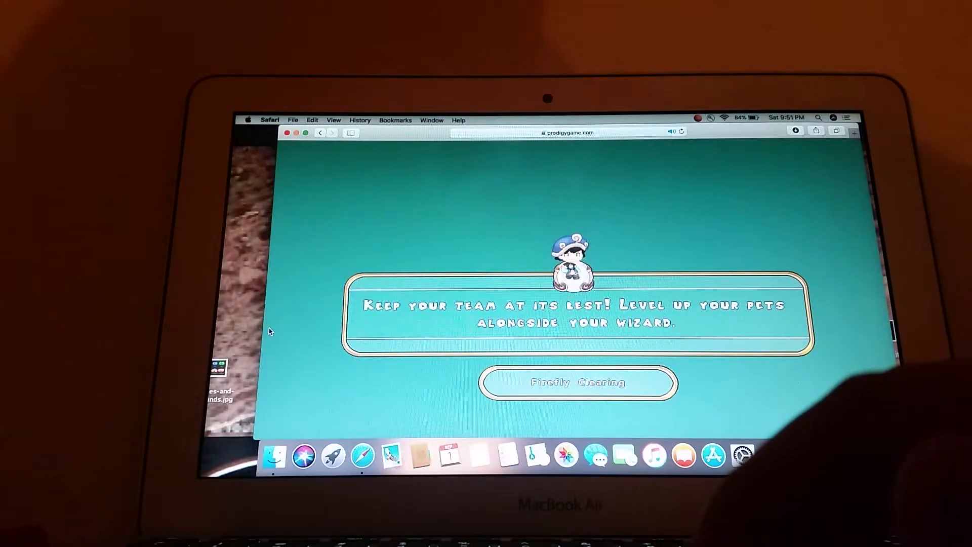
Dismiss the Parent Account Rewards offer to reach the savings-interest battle question.
left_click(578, 382)
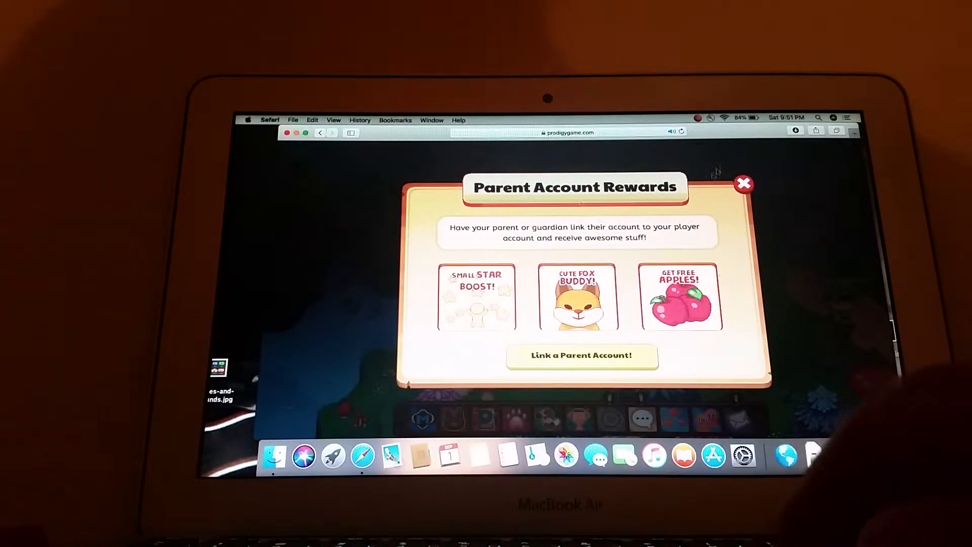
left_click(744, 184)
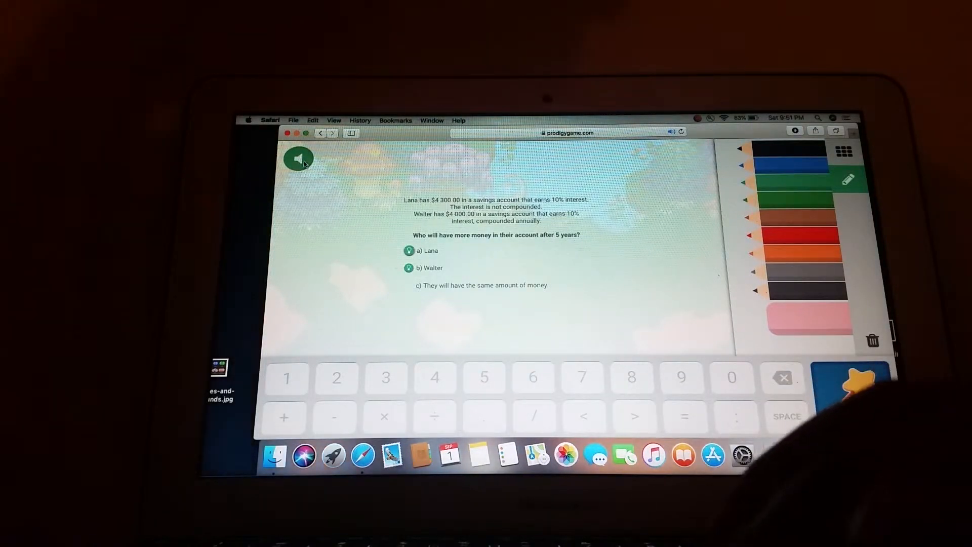
Hear the Lana/Walter question, answer Walter, then change the answer to Lana.
left_click(299, 158)
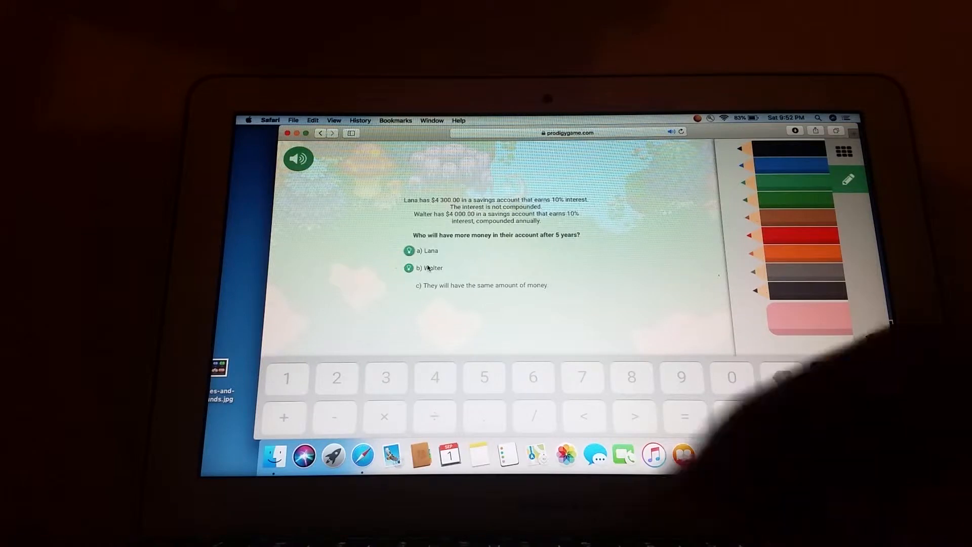
left_click(431, 268)
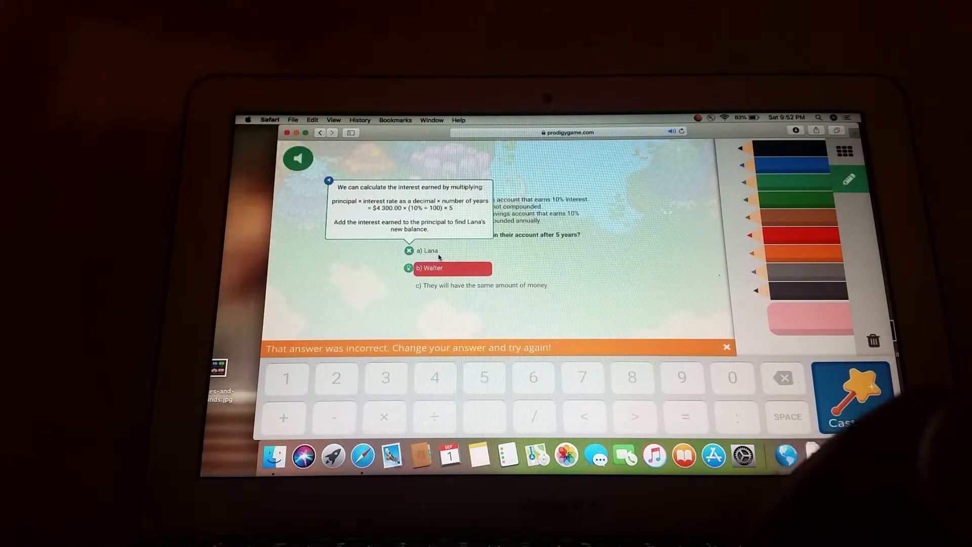
left_click(454, 251)
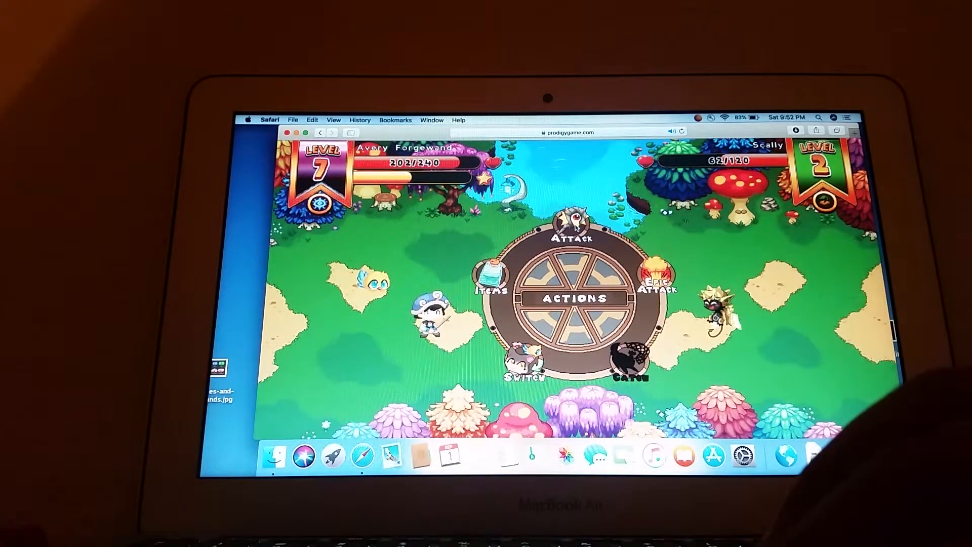
Attack Scally and answer the savings question, submitting Dorie then Amie.
left_click(567, 238)
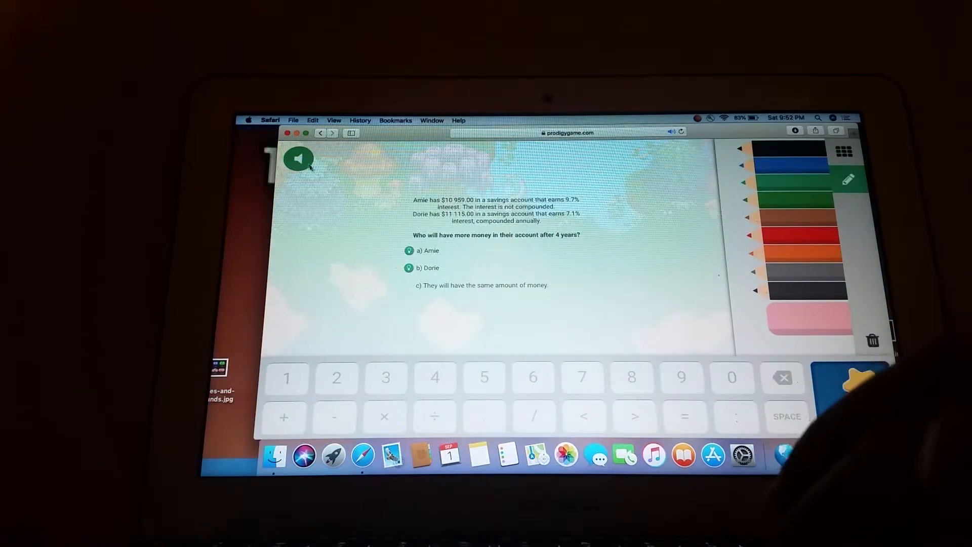
left_click(299, 159)
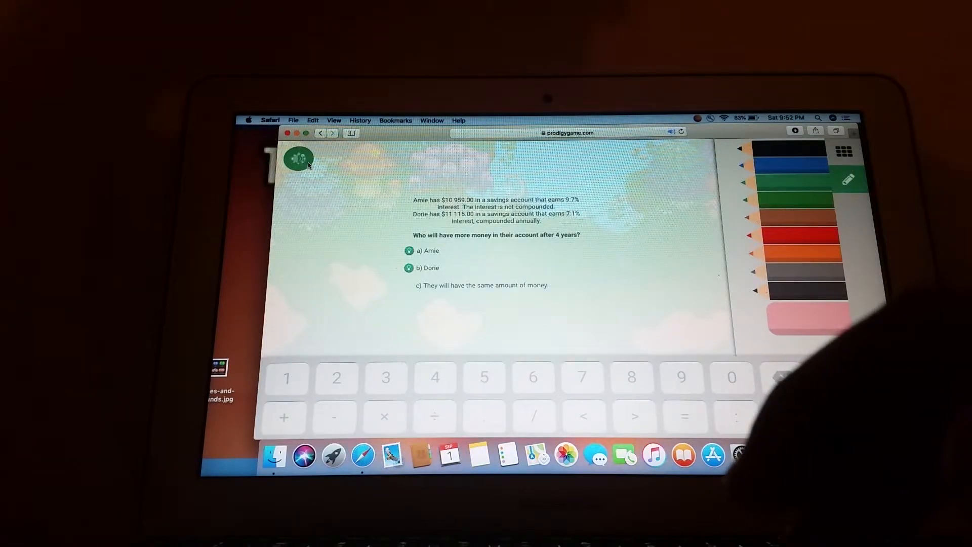
left_click(299, 158)
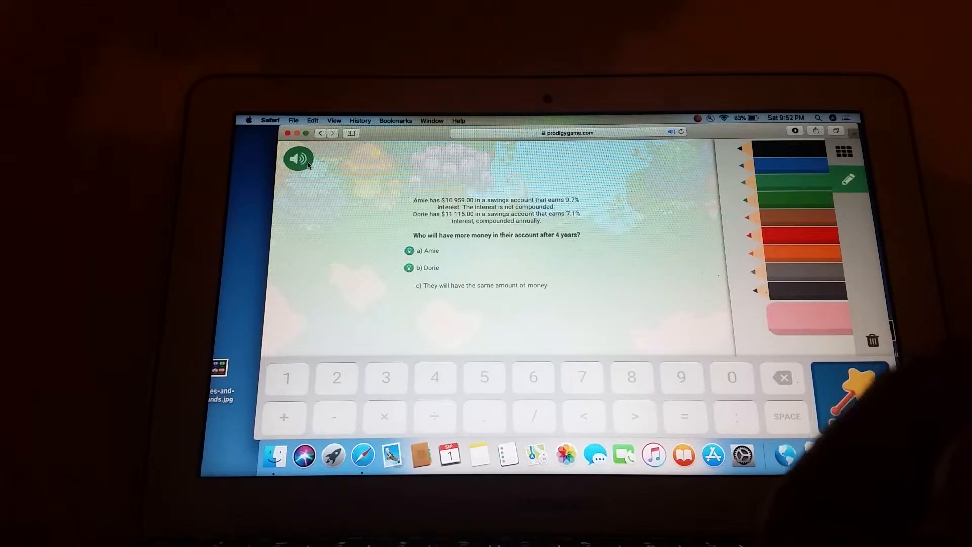
left_click(431, 268)
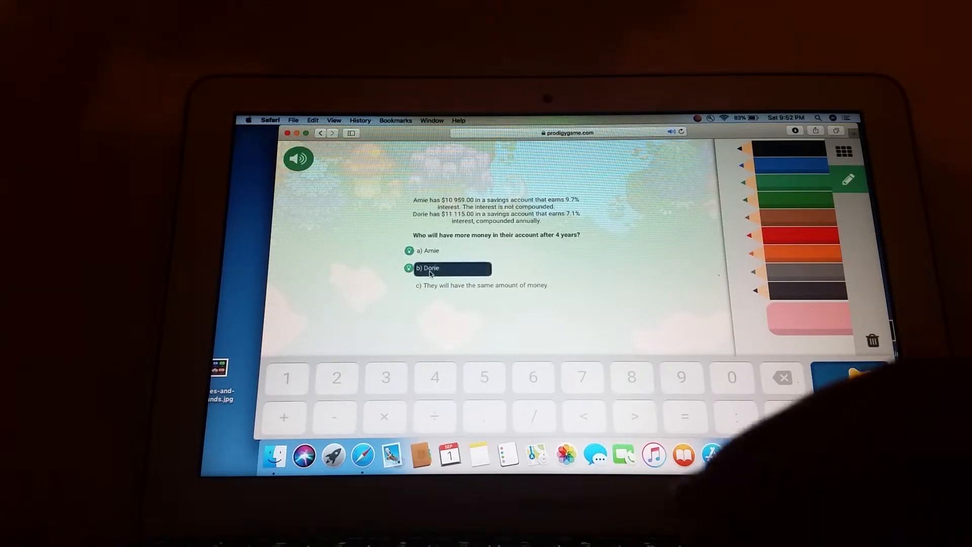
left_click(453, 268)
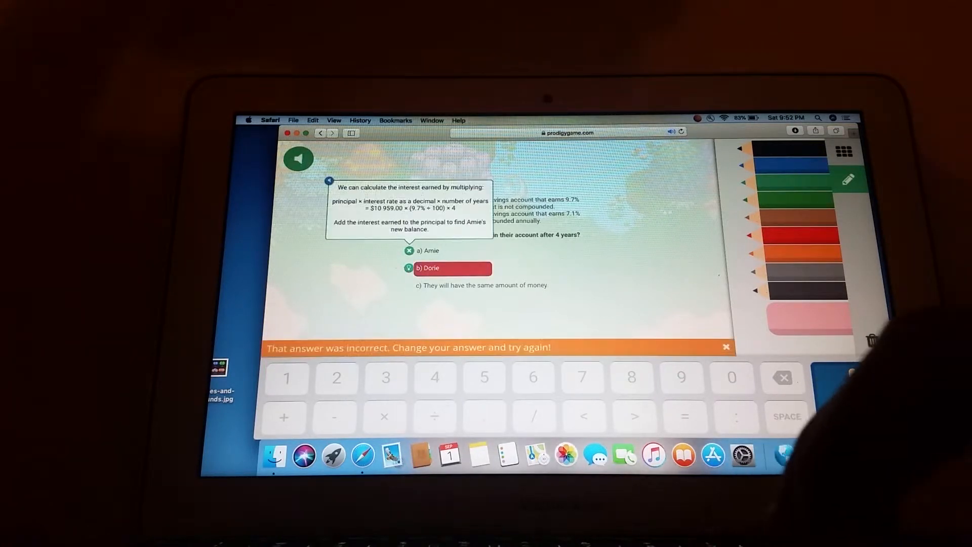
left_click(453, 251)
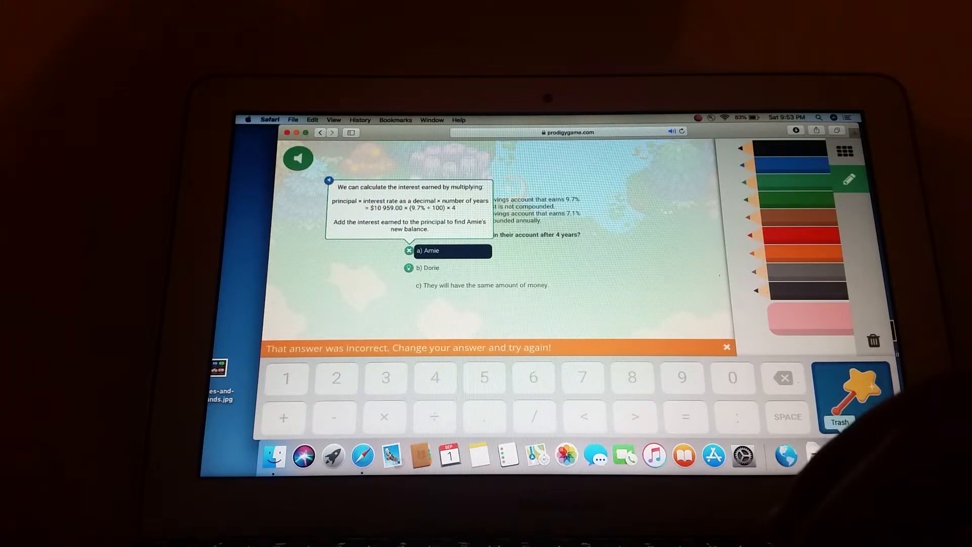
left_click(431, 268)
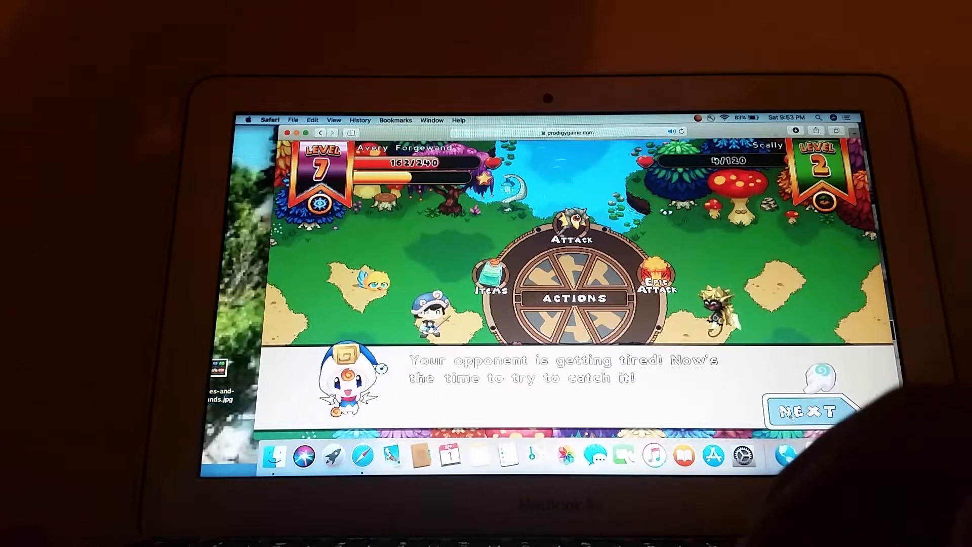
Advance past the catching tips and choose Catch on Scally.
left_click(809, 411)
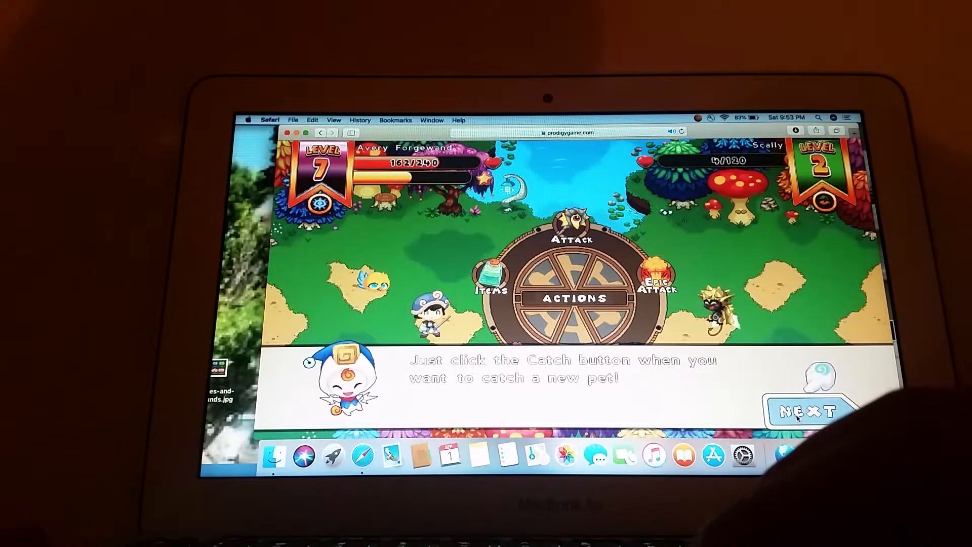
left_click(809, 412)
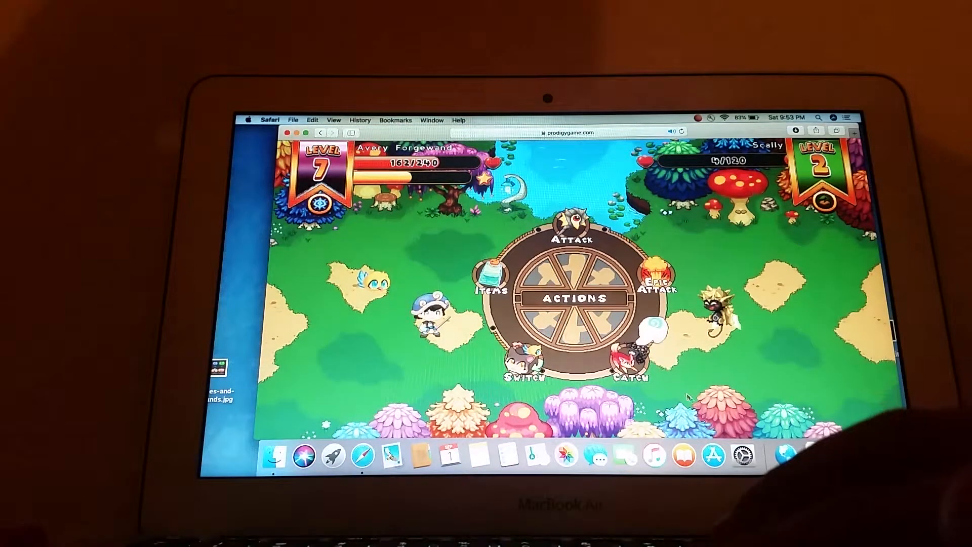
left_click(632, 366)
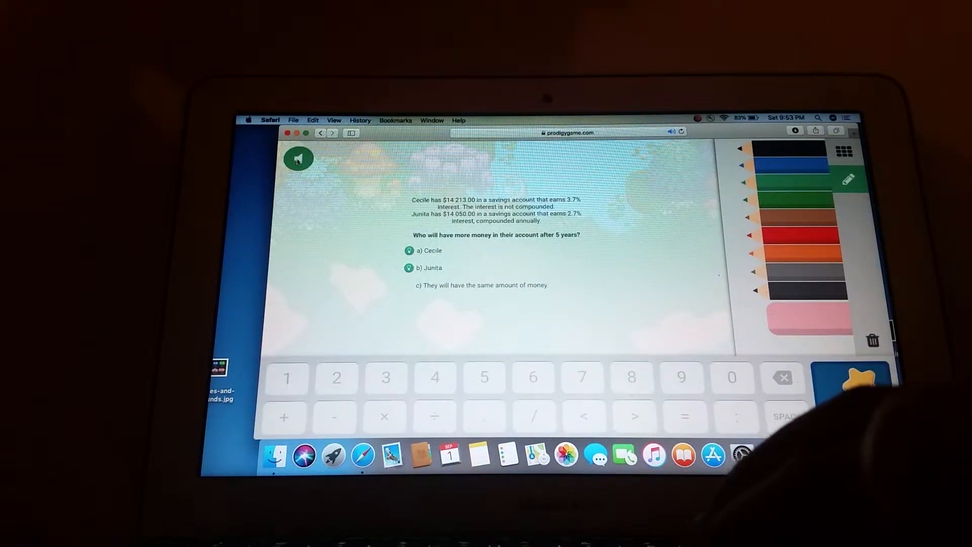
Answer the Cecile/Junita question, submitting Junita first, then Cecile.
left_click(298, 158)
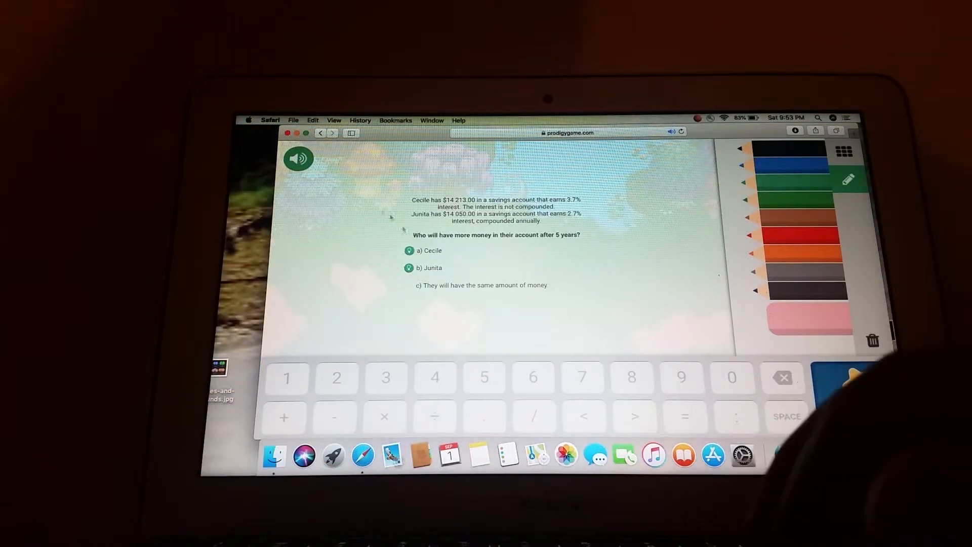
left_click(432, 251)
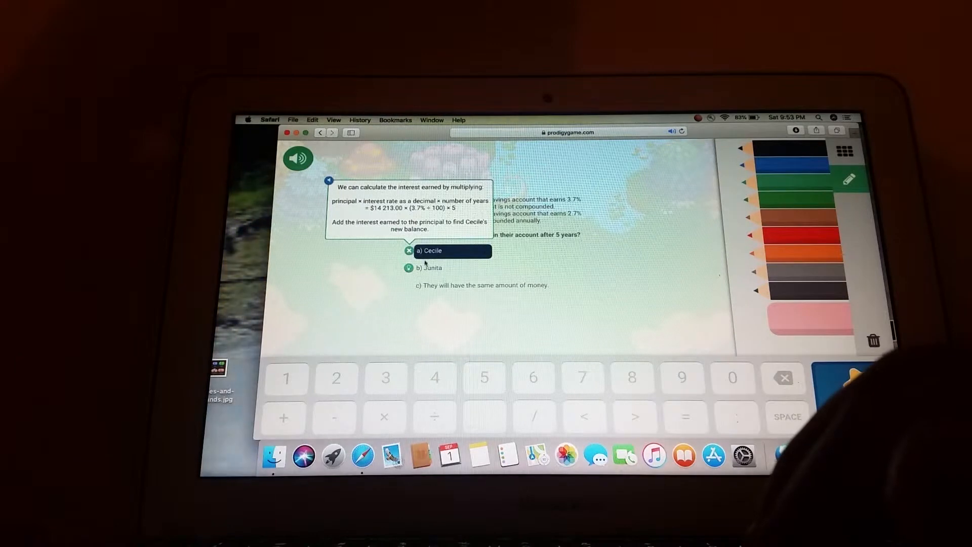
left_click(431, 267)
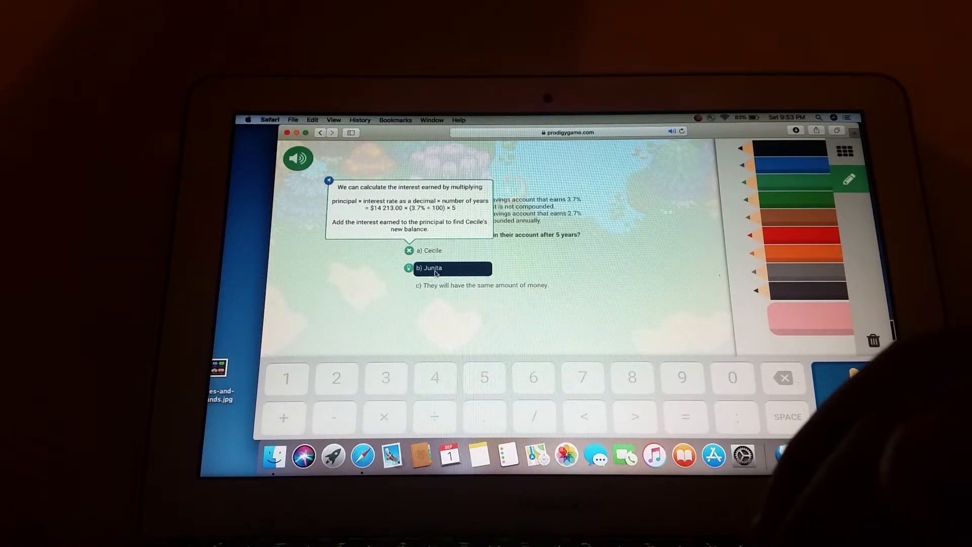
left_click(453, 268)
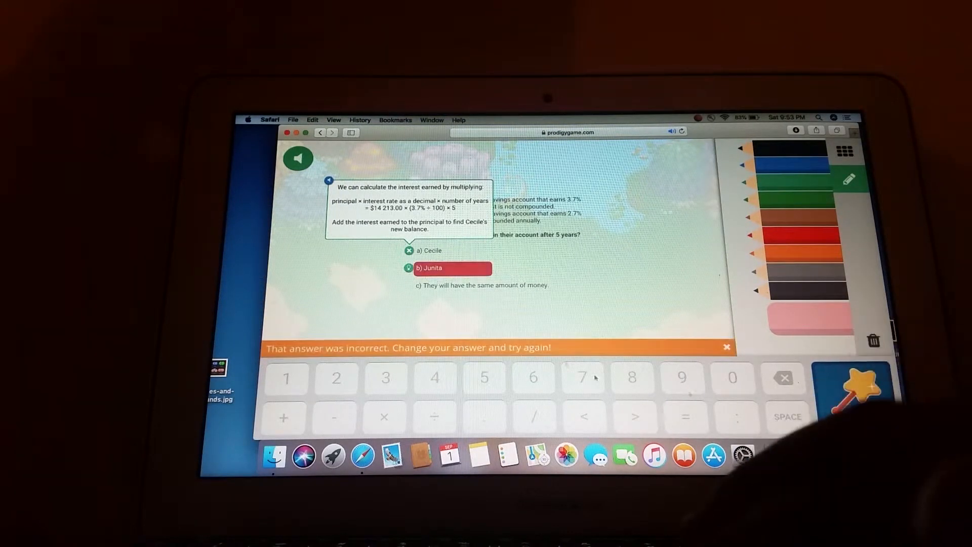
left_click(431, 251)
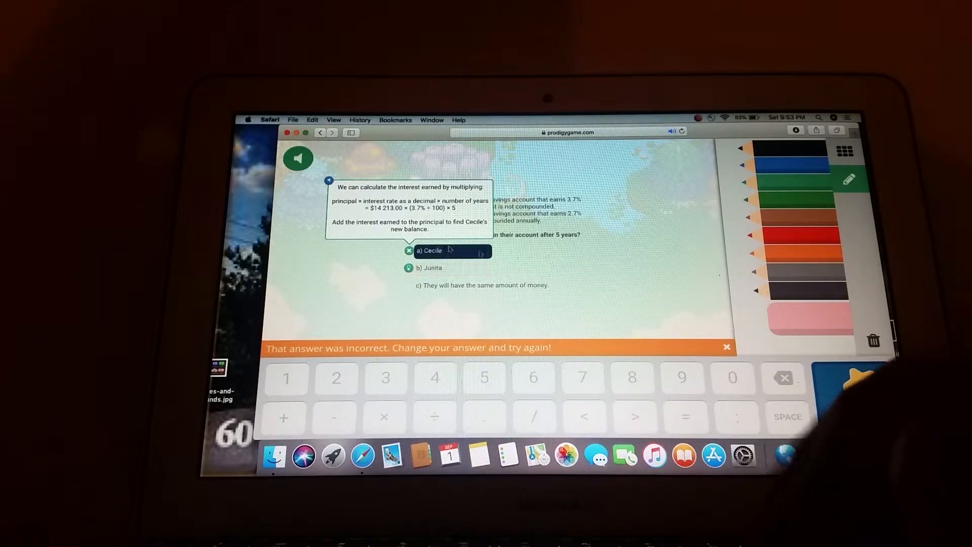
left_click(428, 251)
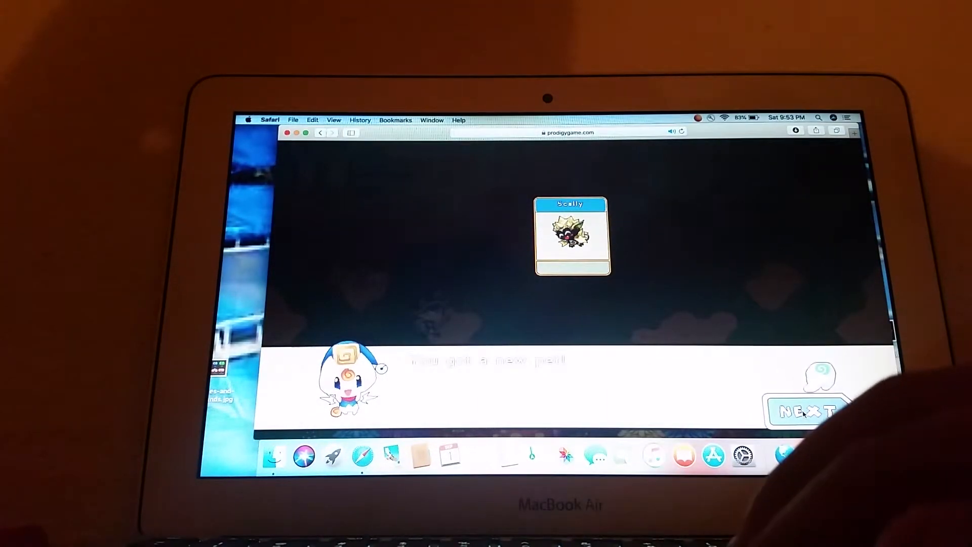
Continue past Scally's pet card, open the results chest, and collect the reward.
left_click(806, 411)
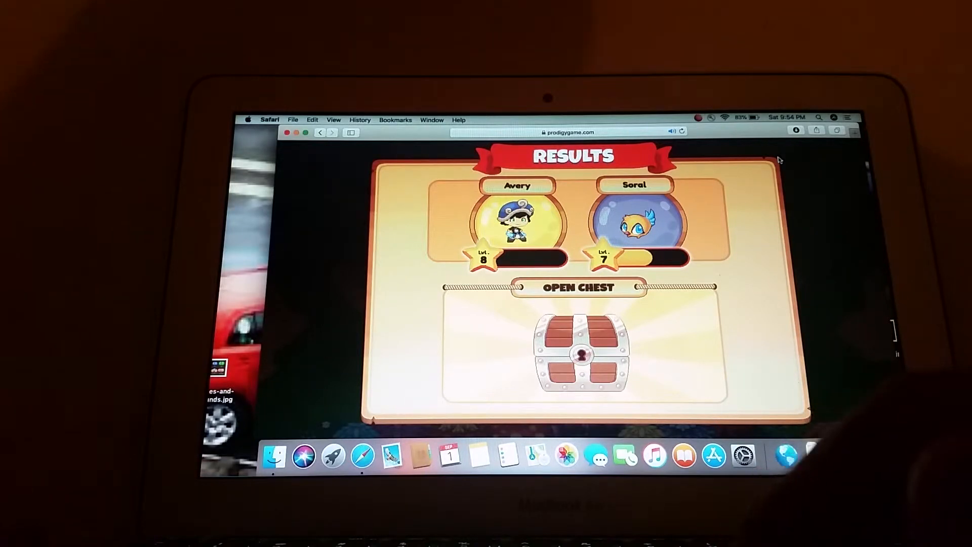
left_click(578, 351)
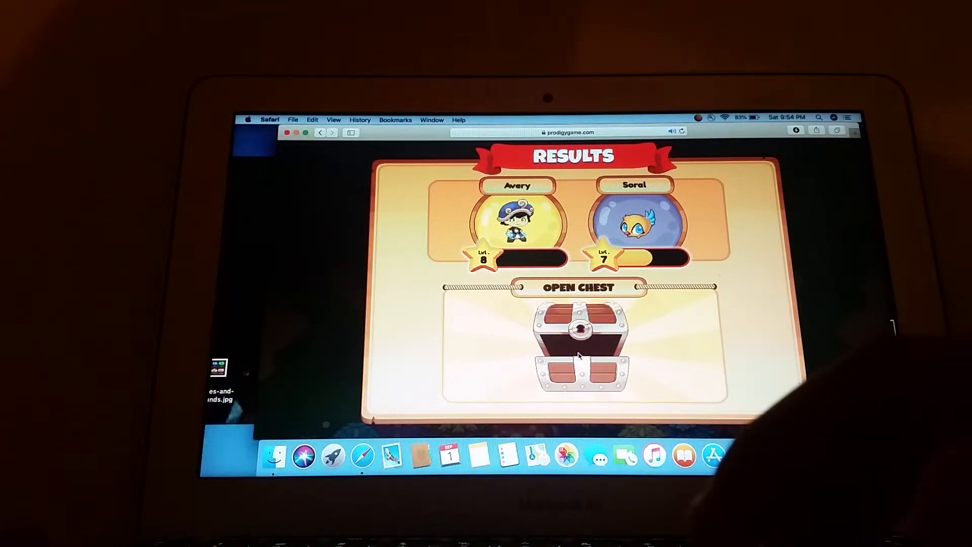
left_click(581, 344)
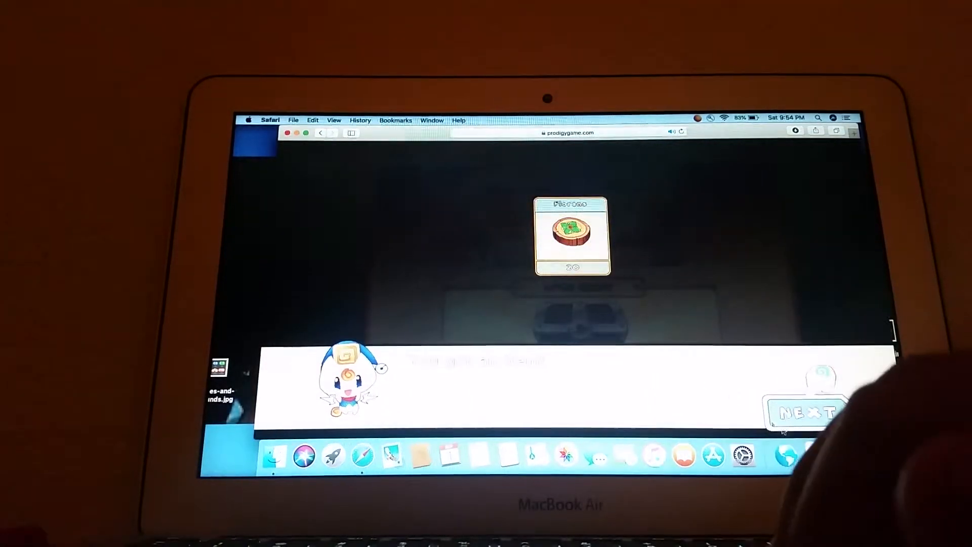
left_click(804, 412)
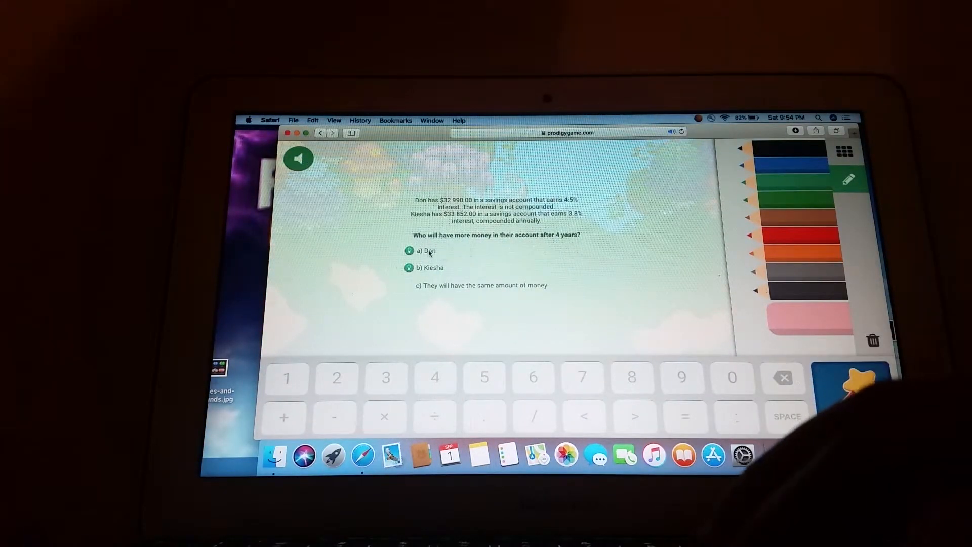
Answer Don, then Leonila, then the correct interest answer to finish the savings questions.
left_click(428, 250)
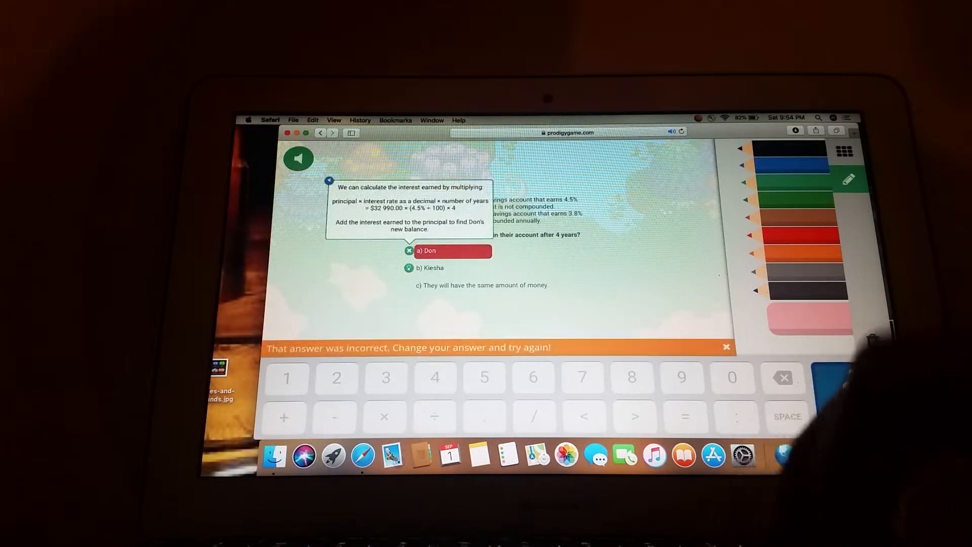
left_click(432, 268)
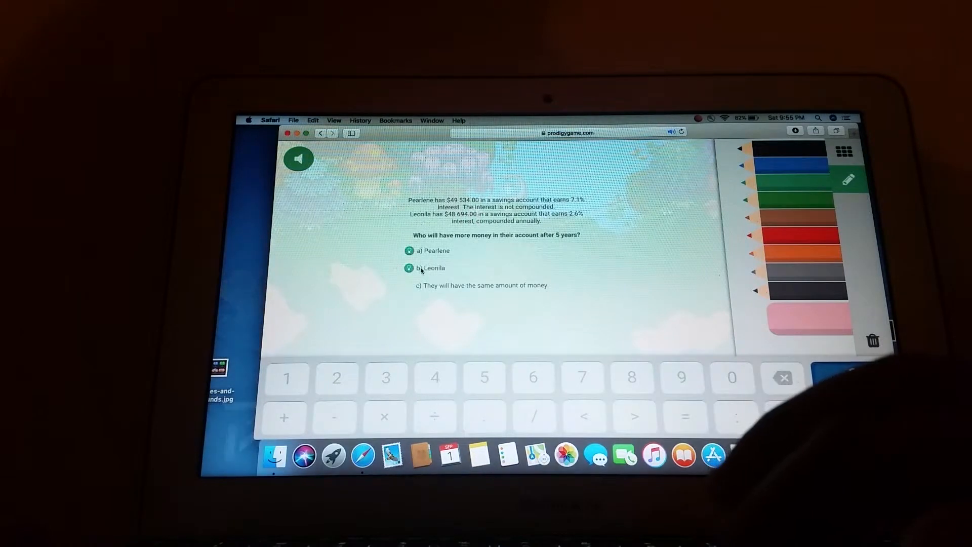
left_click(432, 268)
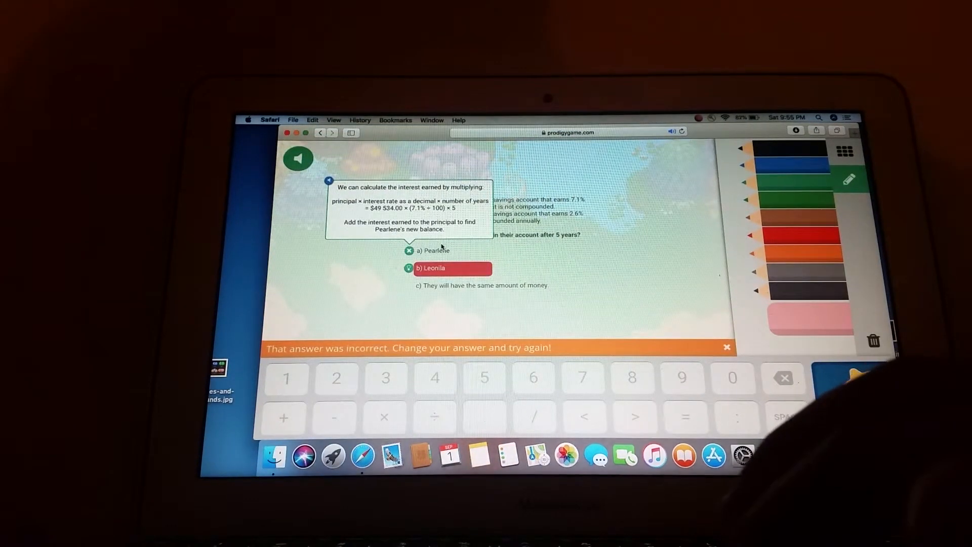
left_click(453, 251)
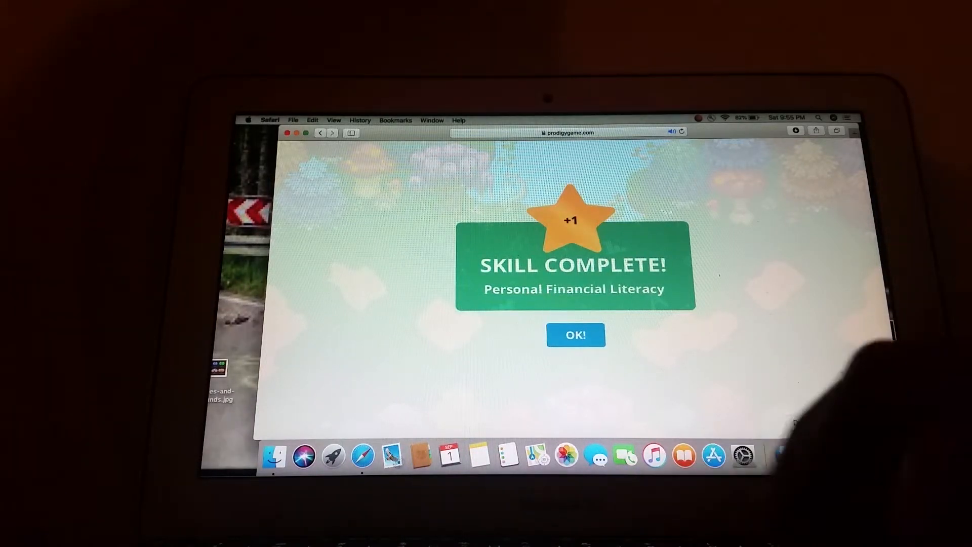
Dismiss the Skill Complete and Personal Financial Literacy Rank 1 banners.
left_click(575, 334)
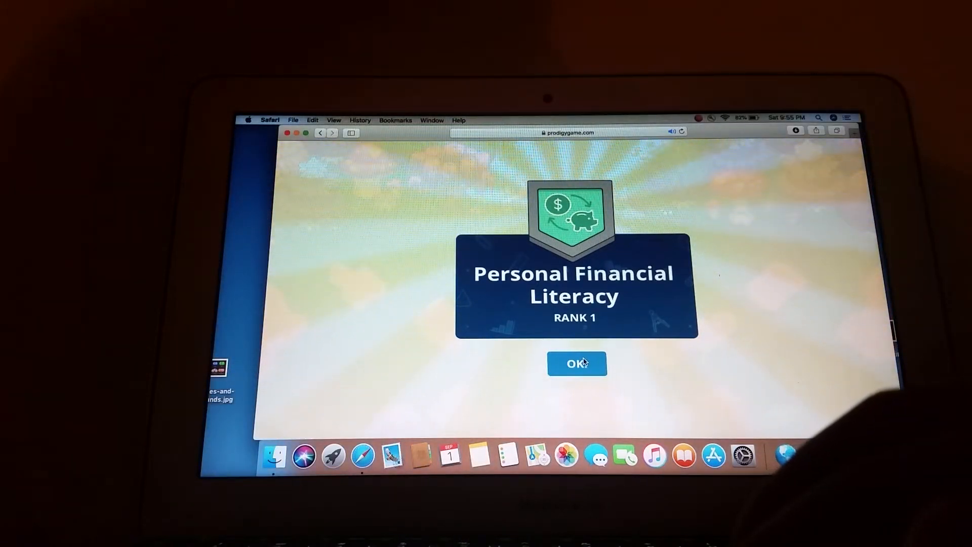
left_click(577, 364)
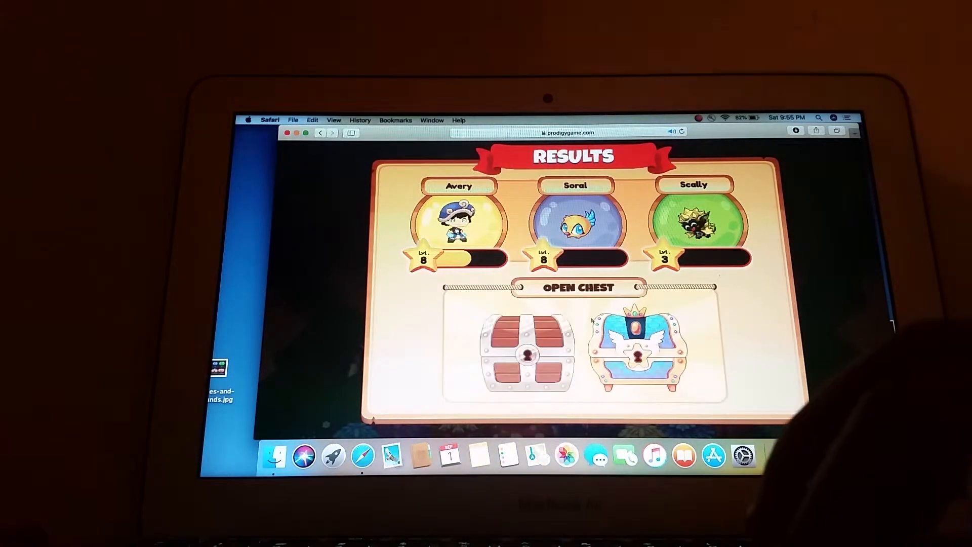
Open a reward chest and close the battle results screen.
left_click(525, 351)
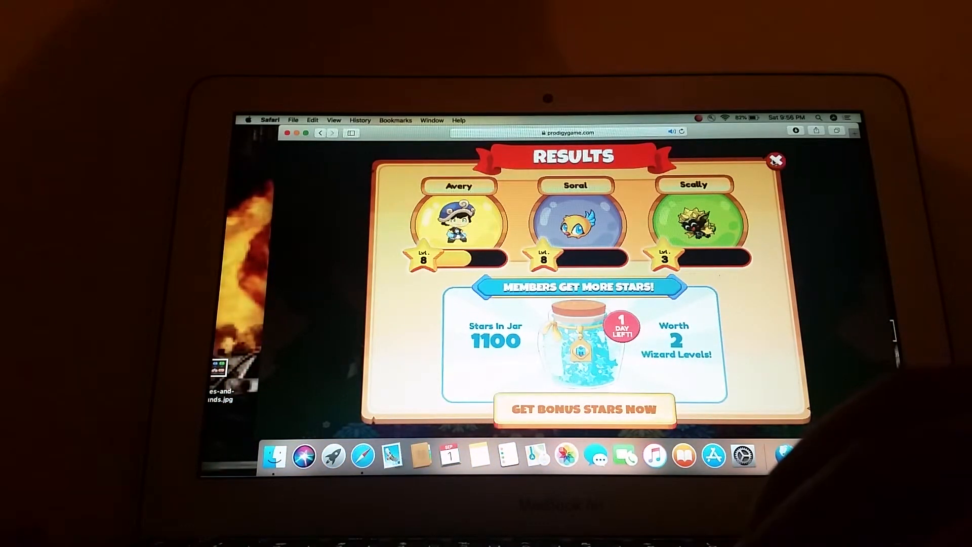
left_click(776, 161)
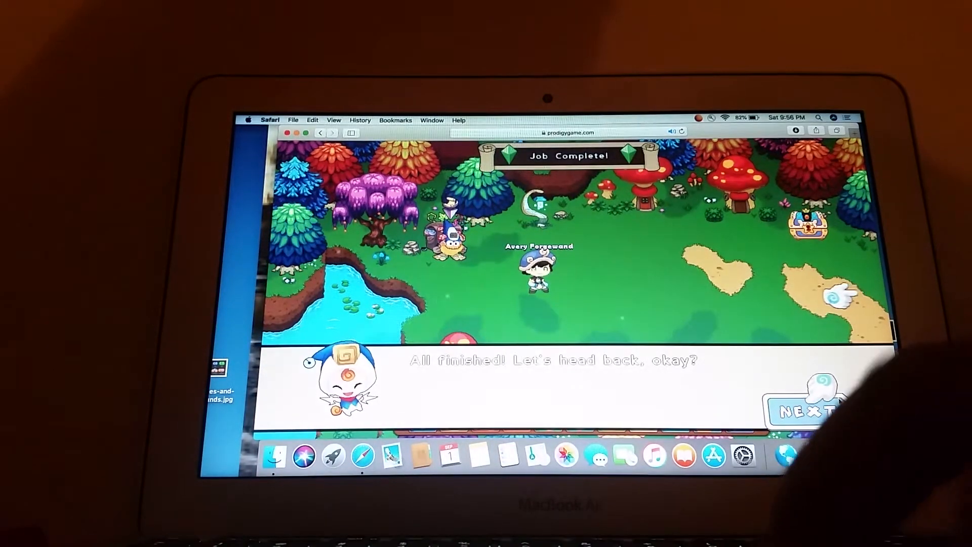
Advance the helper's request for more help until Mystic Rotunda starts loading.
left_click(808, 411)
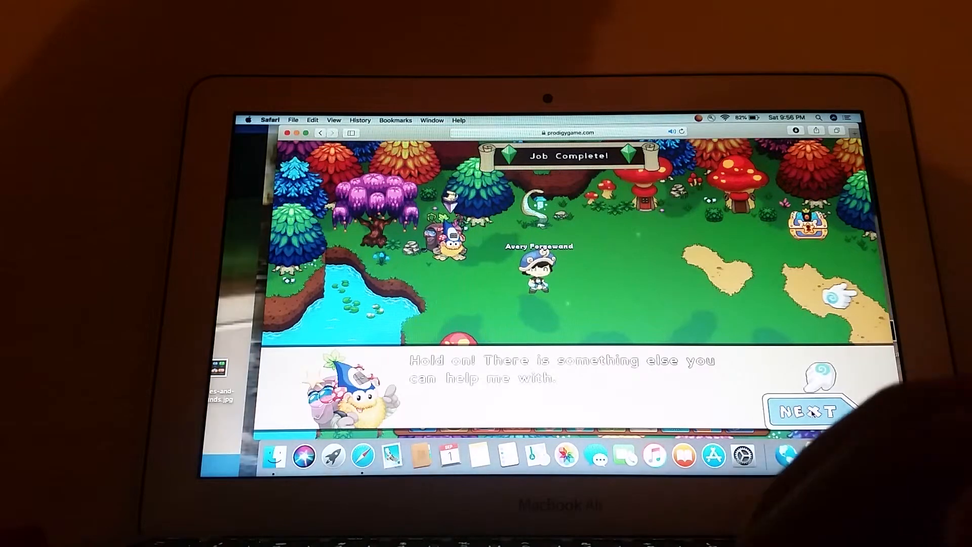
left_click(809, 410)
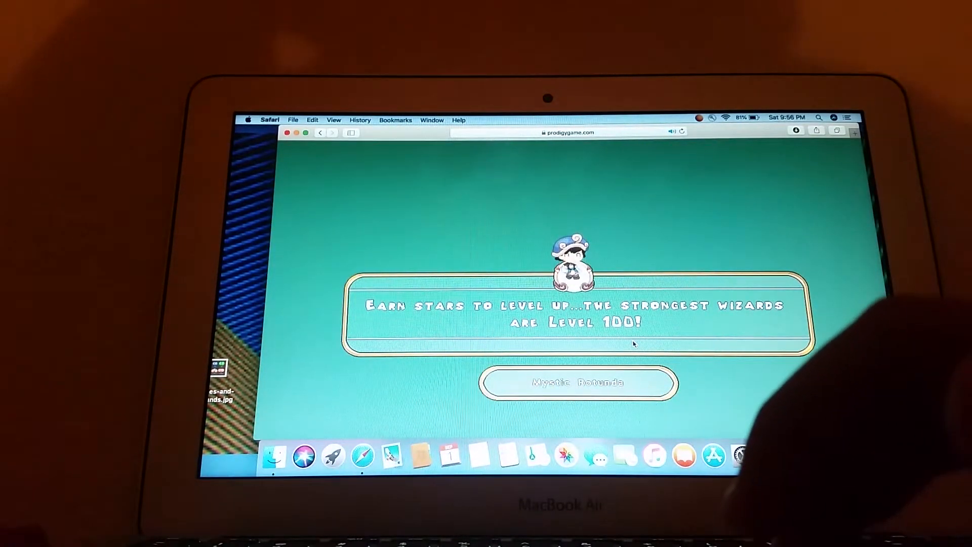
Advance through the Epics Subspace welcome and Arctursus introduction until Dragon Lair loads.
left_click(578, 382)
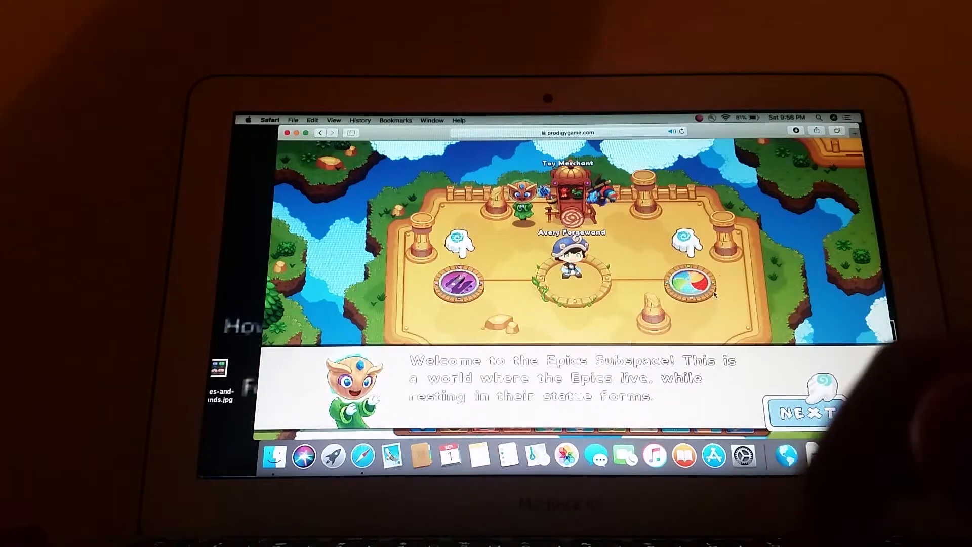
left_click(808, 412)
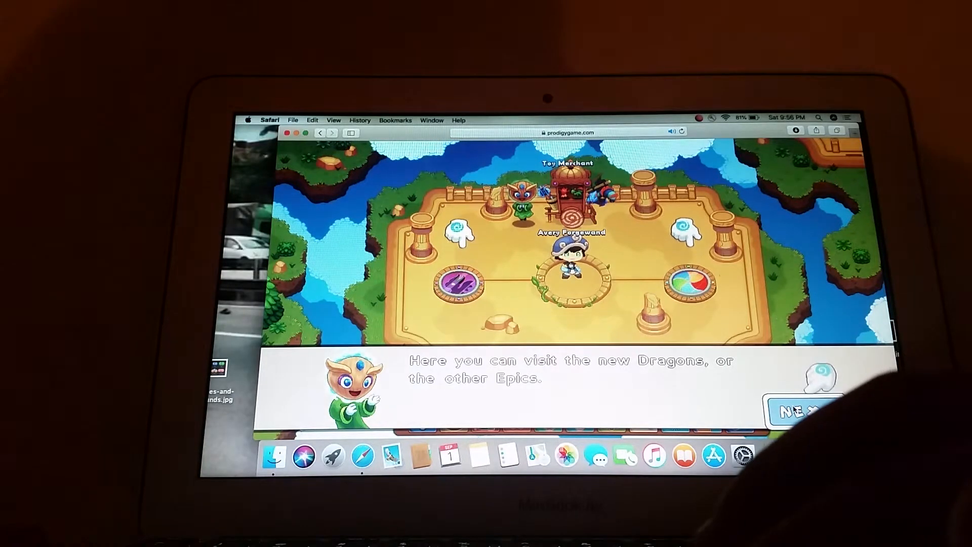
left_click(807, 411)
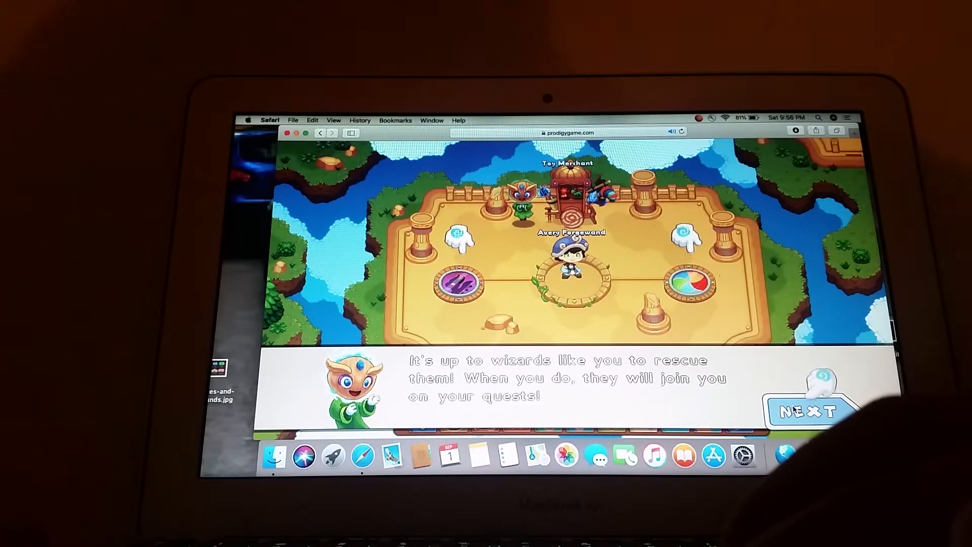
left_click(808, 411)
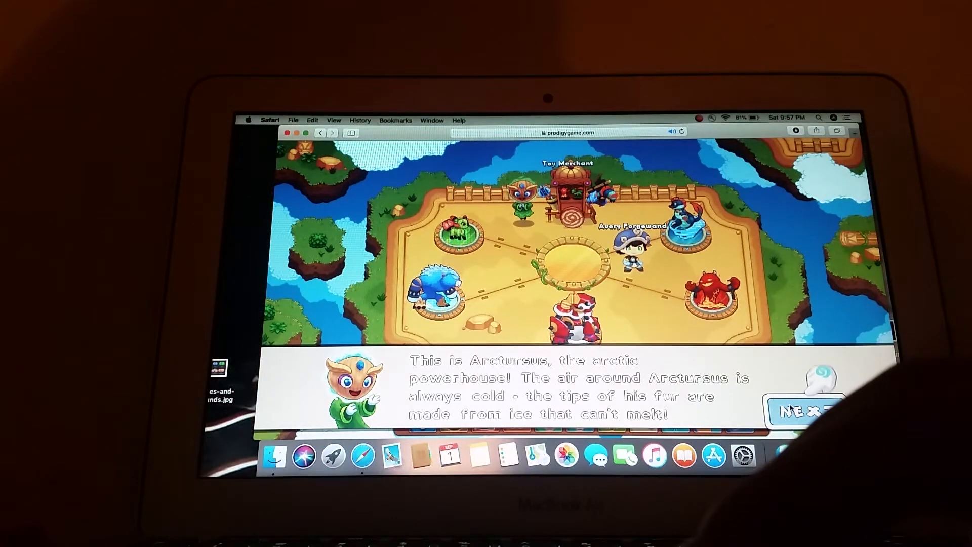
left_click(800, 411)
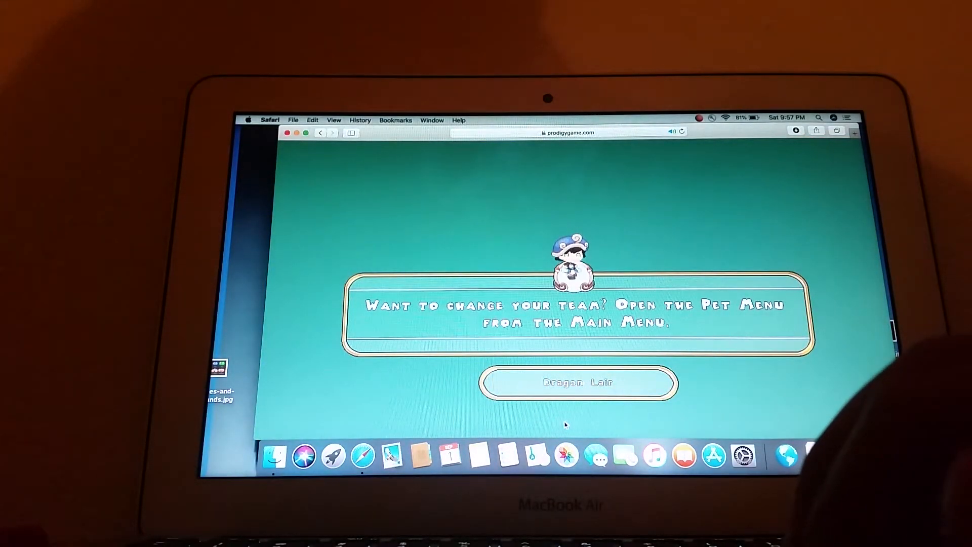
Advance past Chill & Char, answer the Epic Arena offer, and close the membership pop-up.
left_click(577, 382)
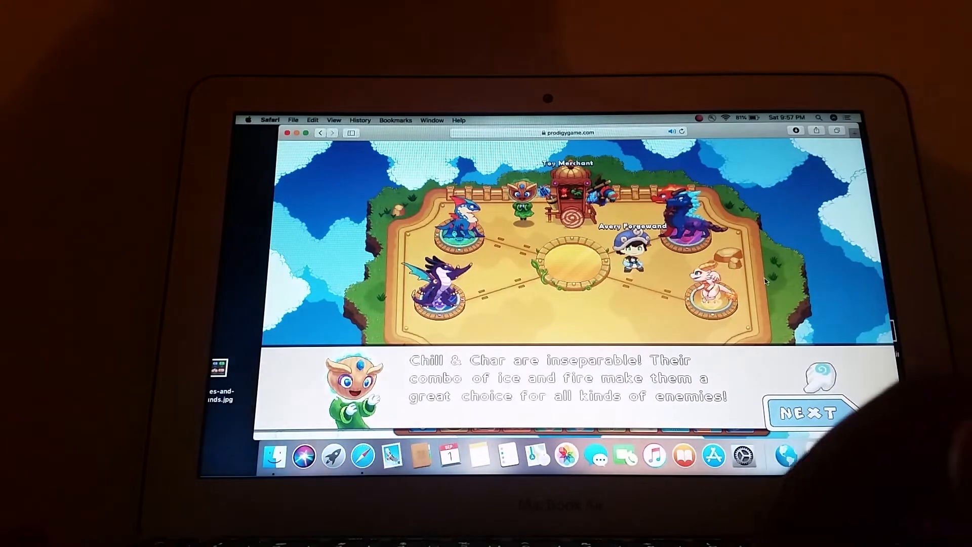
left_click(809, 413)
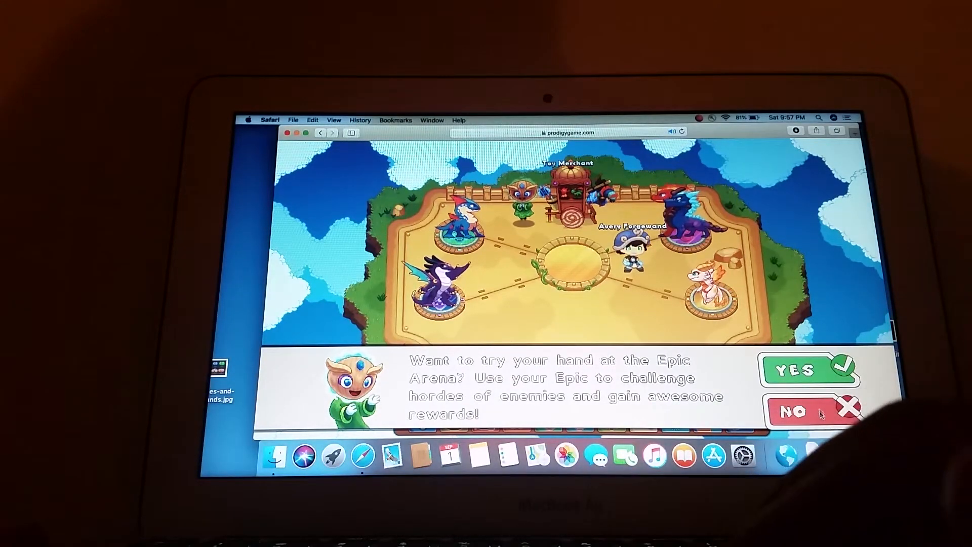
left_click(798, 411)
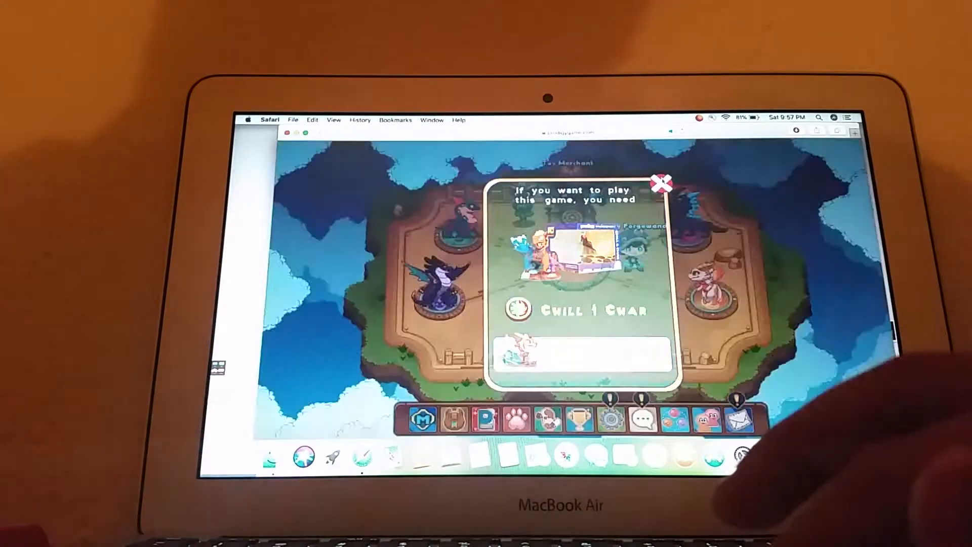
left_click(661, 184)
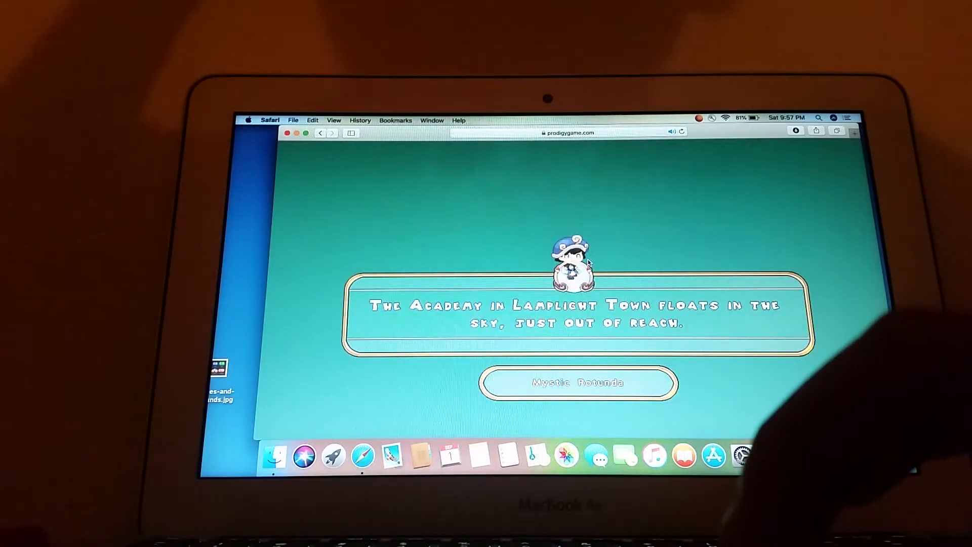
Finish the guide's closing remarks at Mystic Rotunda and collect the gold reward.
left_click(577, 382)
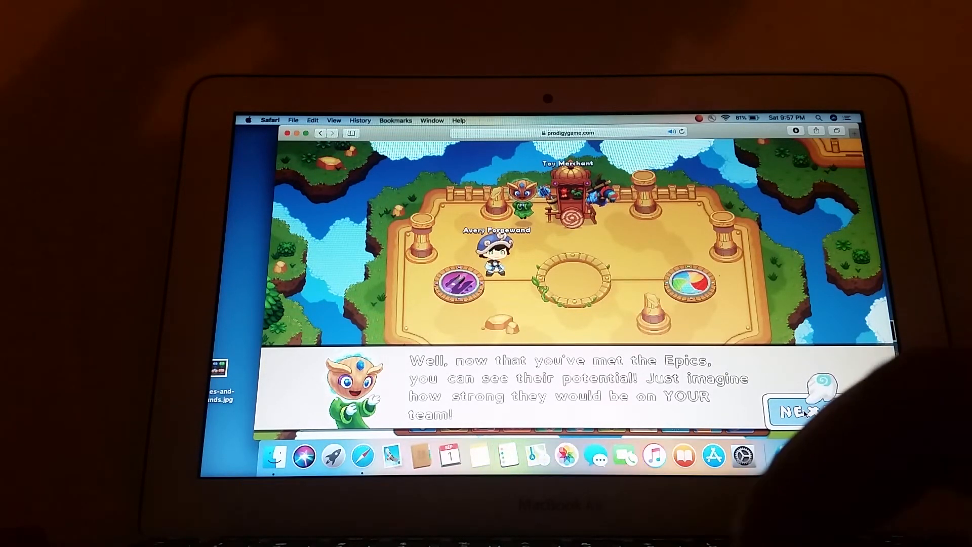
left_click(803, 413)
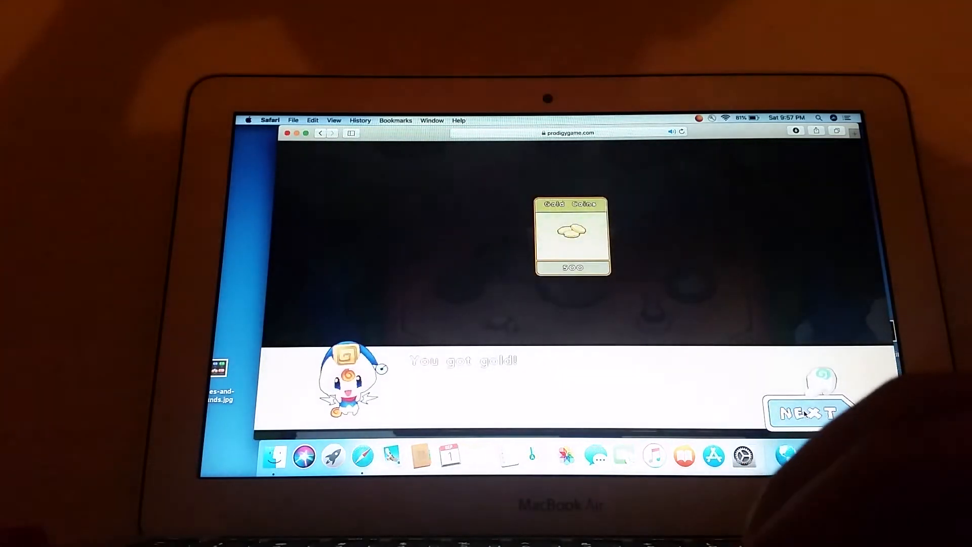
left_click(807, 412)
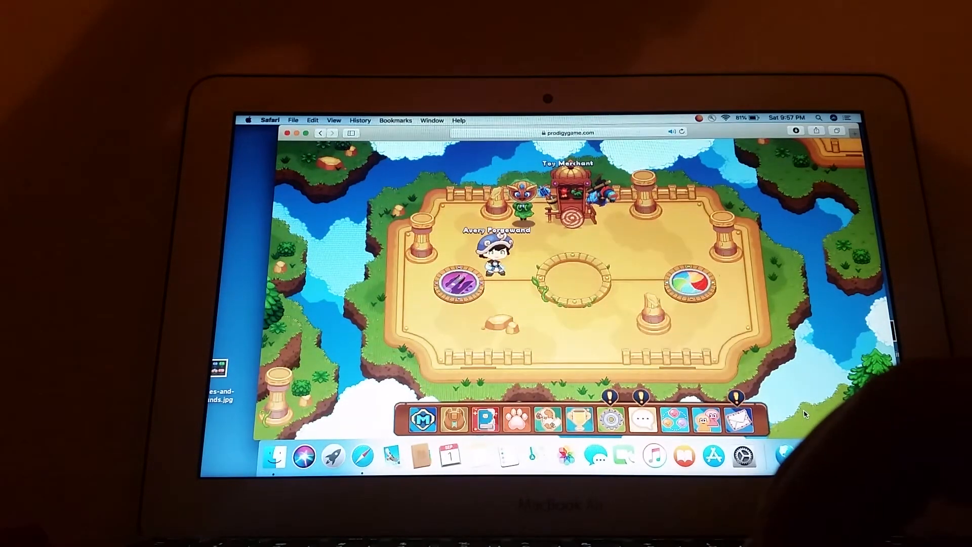